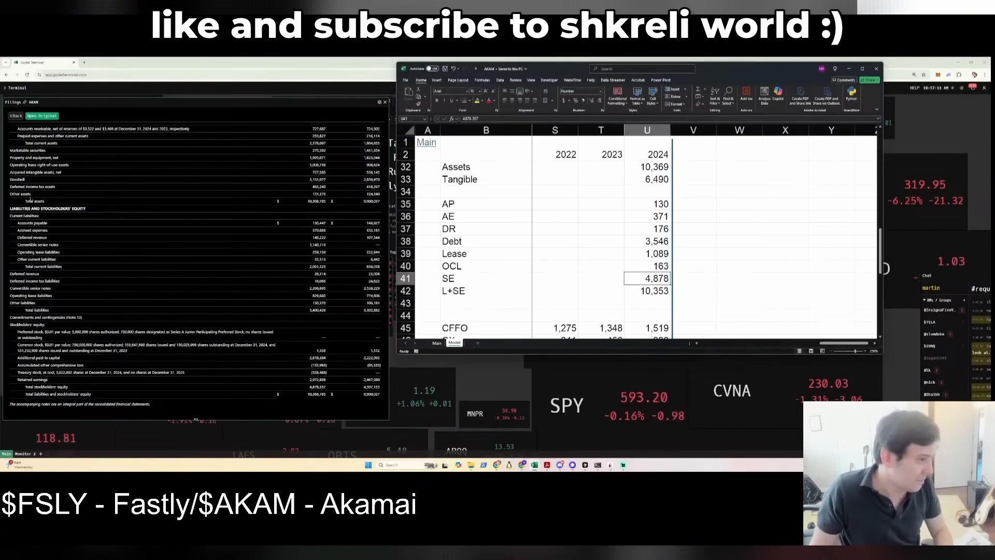
Enter the 2024 OCL figure as =32.516+130.37+16 summing the filing's line items
type("=32.516+130.37+")
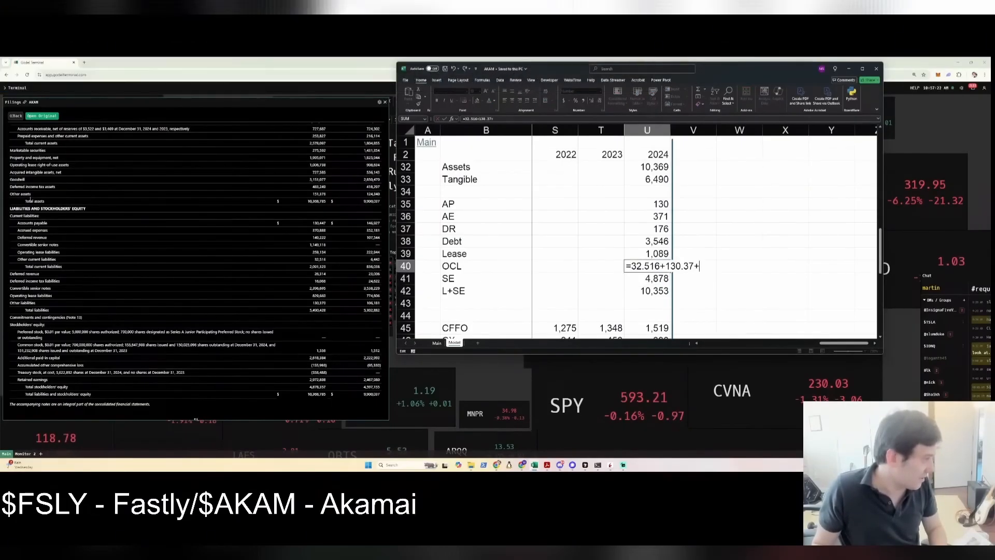
type("16")
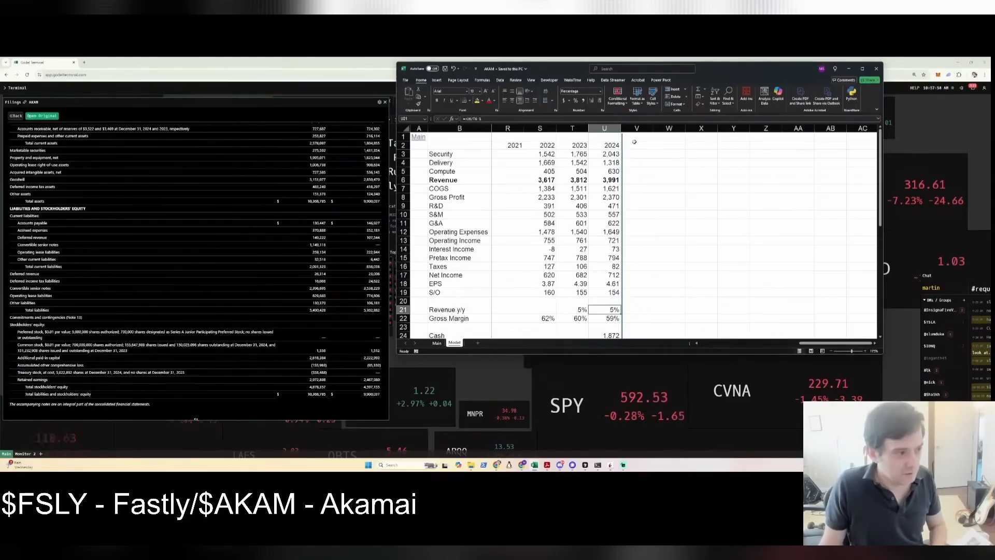
Add 2025 and 2026 year headers after 2024 and move down to the balance-sheet rows
type("20")
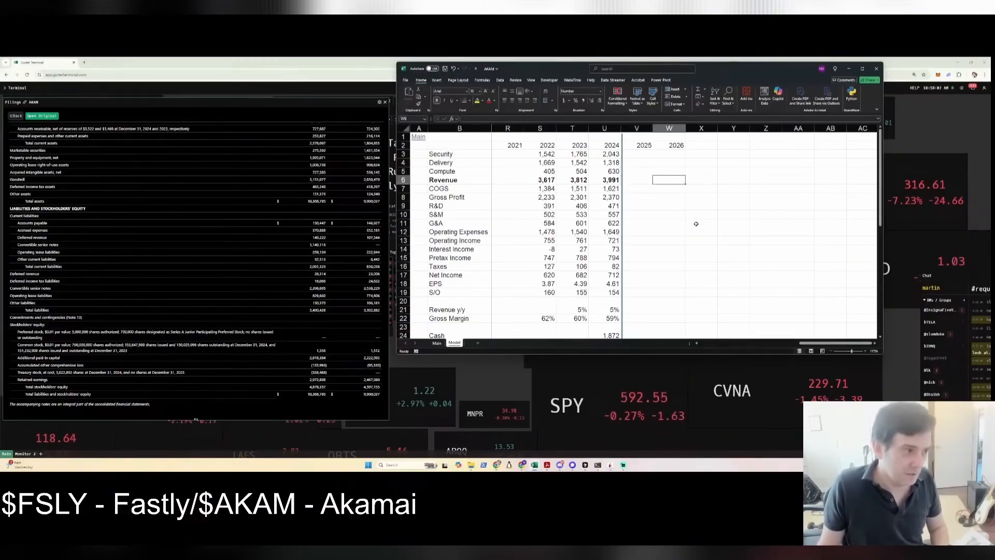
scroll("down", 3)
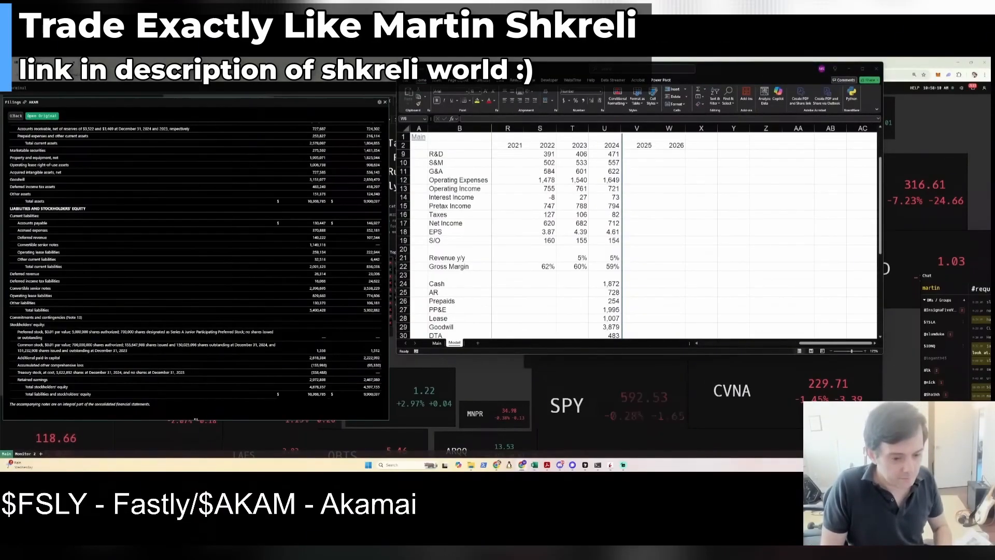
left_click(701, 231)
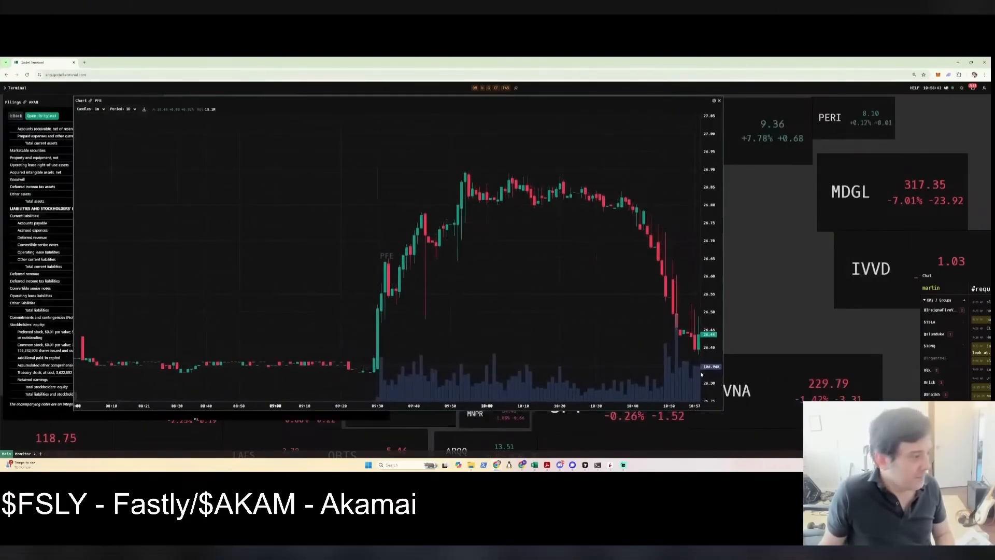
mouse_move(378, 334)
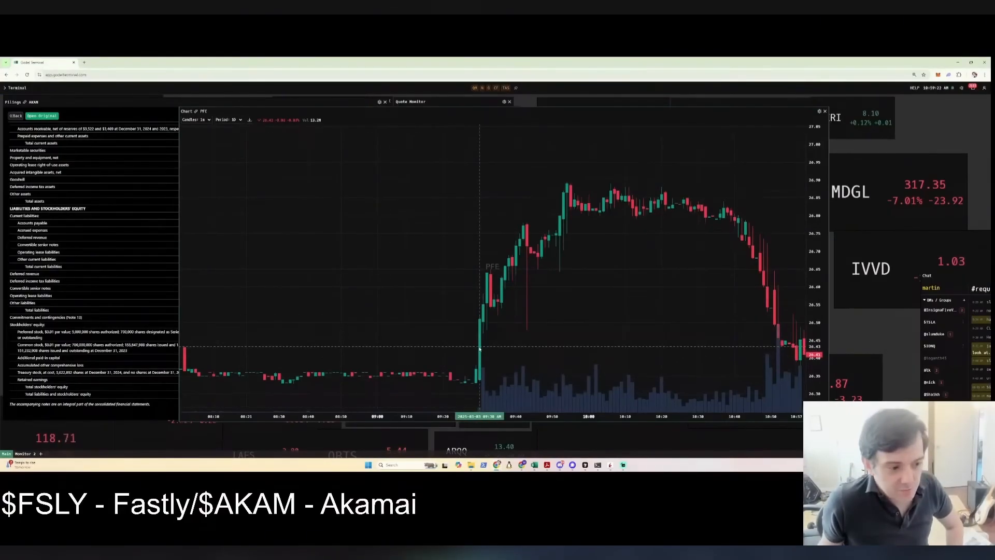
mouse_move(470, 360)
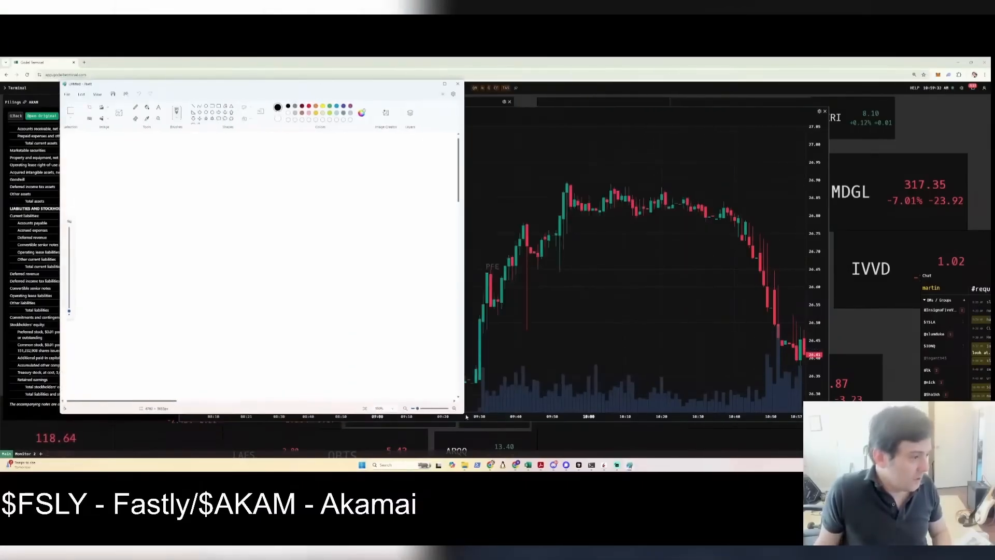
Sketch the 26.40 x 26.41 quote and a boxed wider 26.35 x 26.45 quote below it
left_click_drag(133, 178, 114, 216)
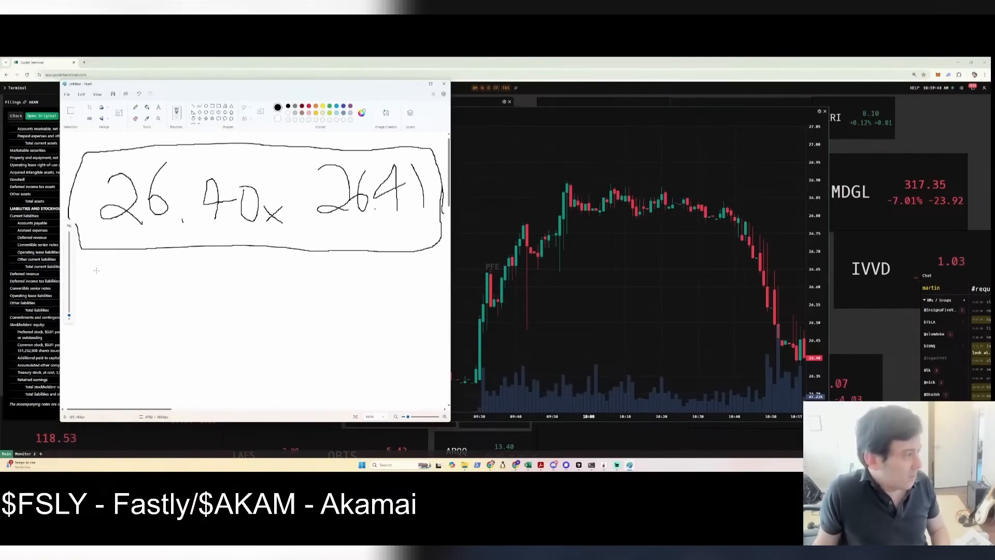
left_click_drag(96, 273, 140, 302)
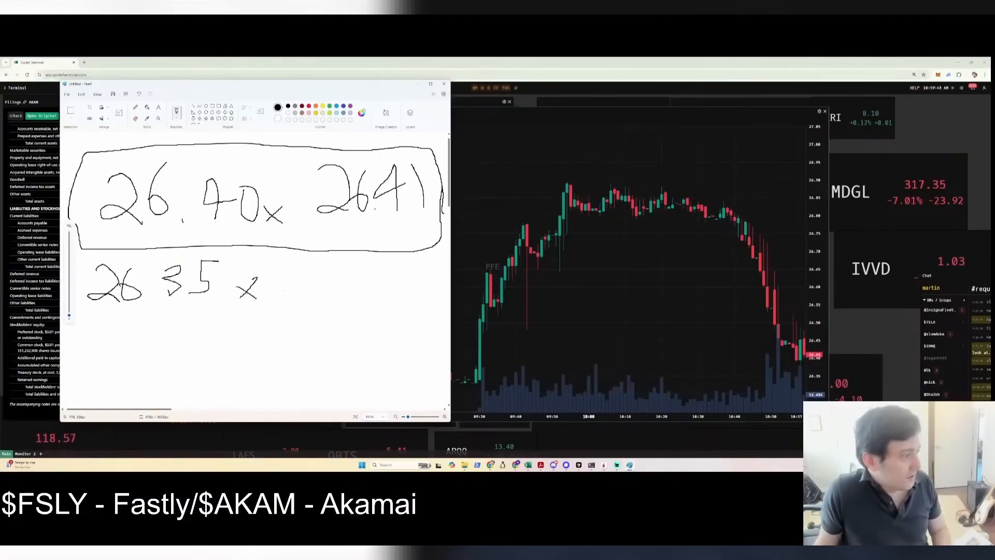
left_click_drag(298, 266, 342, 299)
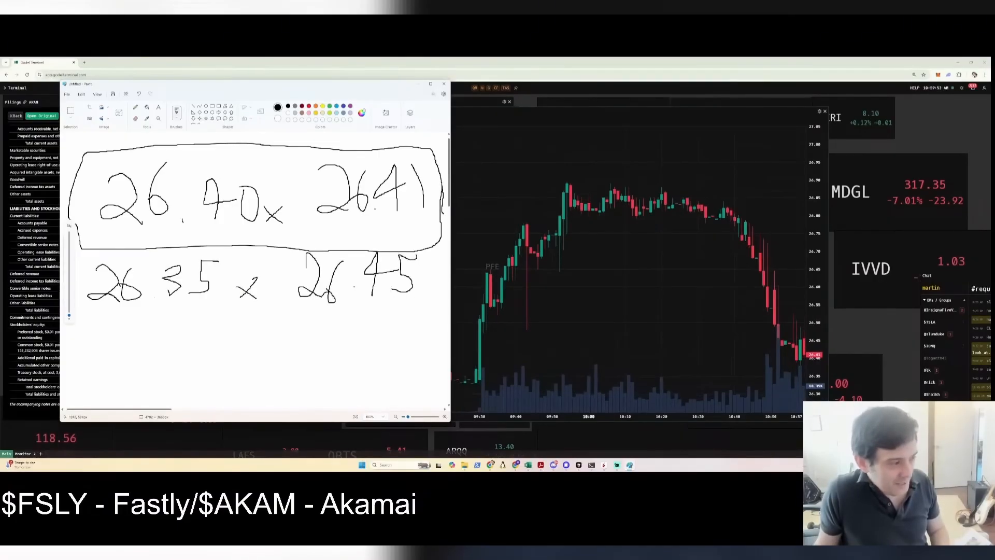
left_click_drag(76, 235, 425, 327)
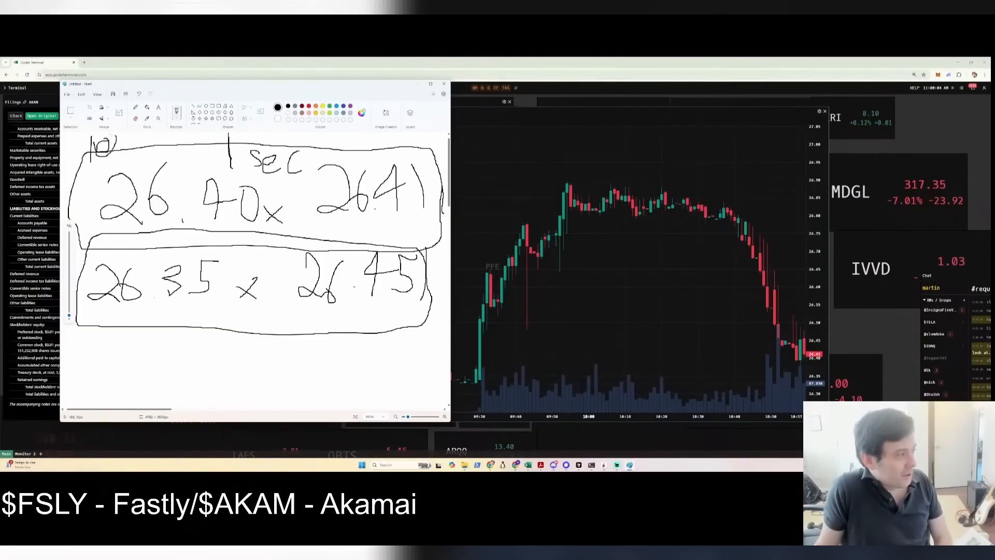
Annotate the quotes with size notes such as 1000 and $100,000
left_click_drag(108, 143, 134, 146)
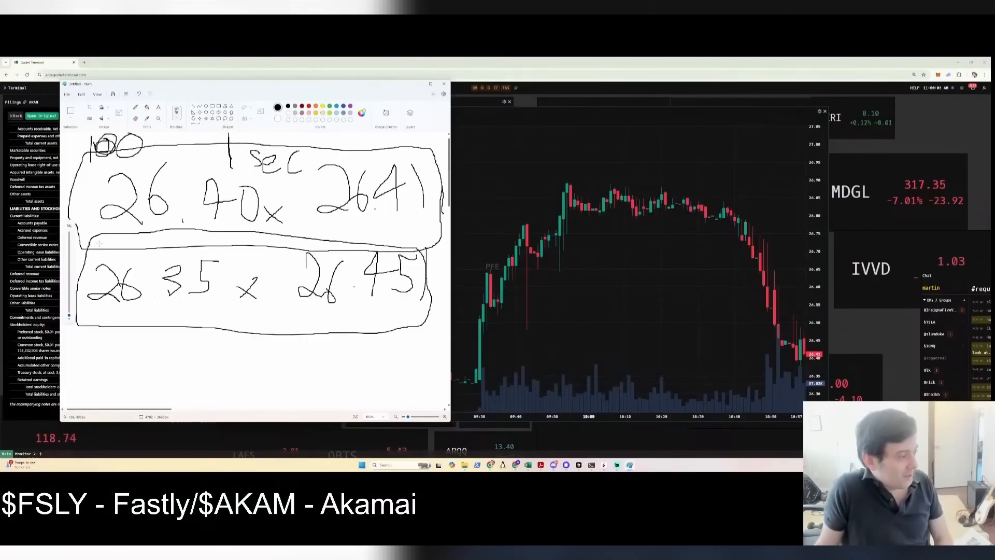
left_click_drag(101, 248, 149, 244)
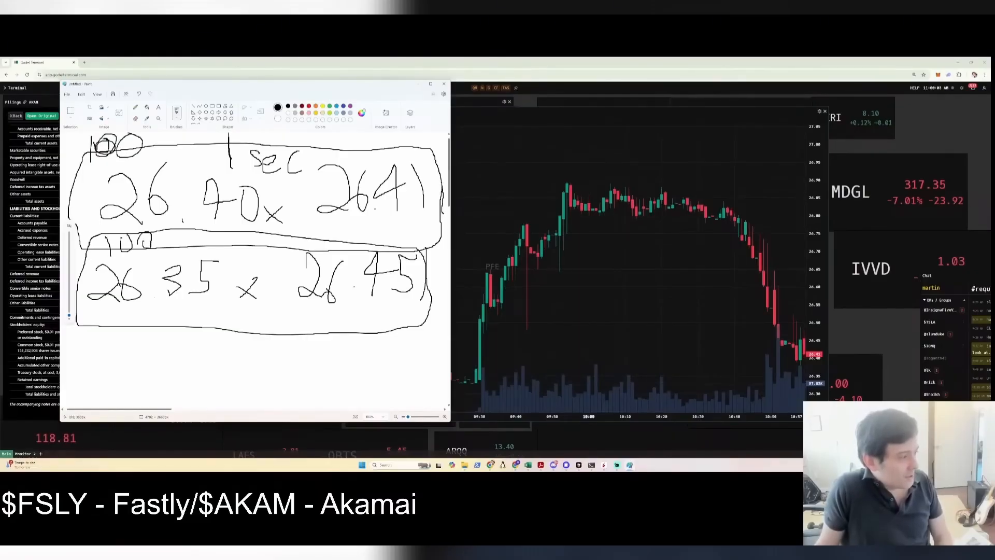
left_click(206, 239)
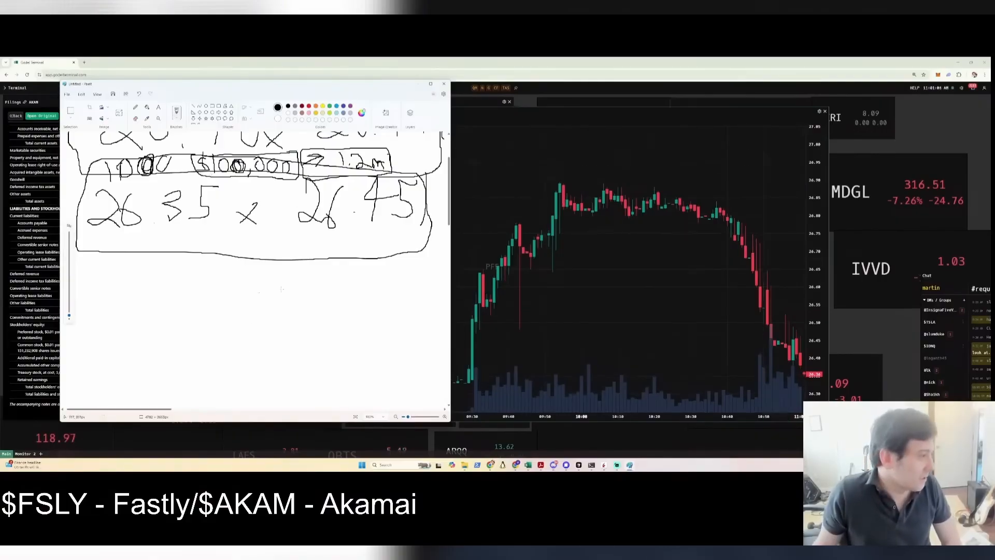
Sketch a boxed -5000 note, a 1000x 100 quote and a double-humped curve beneath
left_click_drag(381, 244, 392, 327)
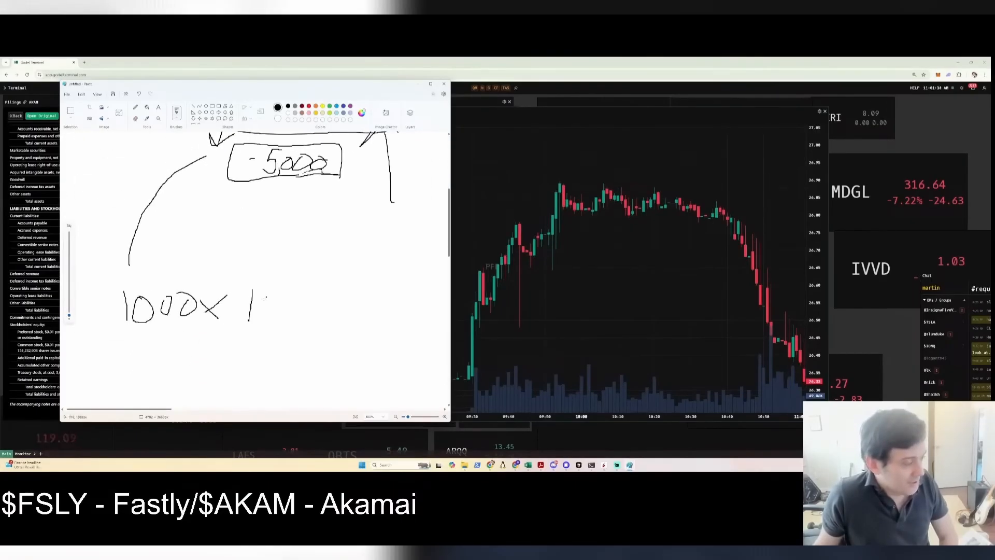
left_click_drag(248, 298, 295, 314)
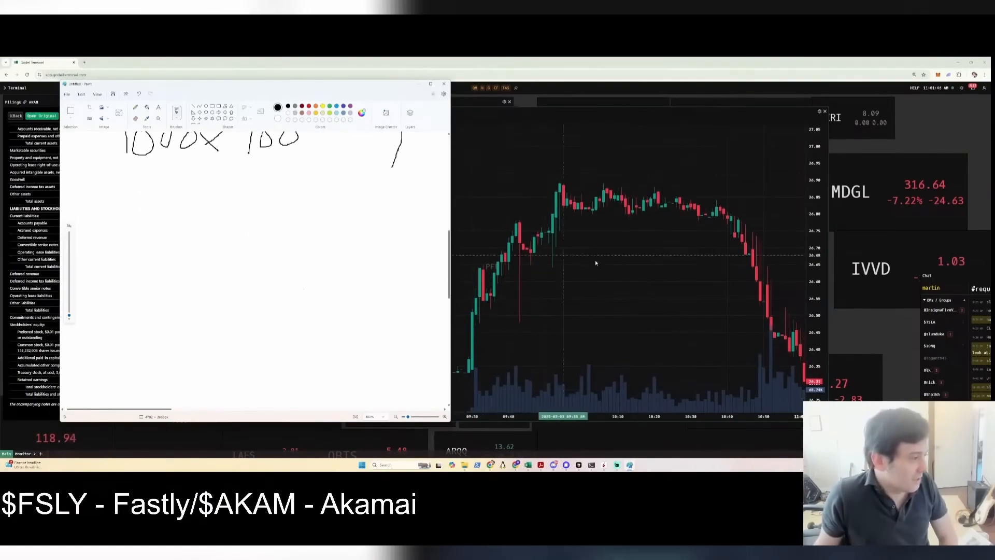
left_click_drag(164, 377, 230, 287)
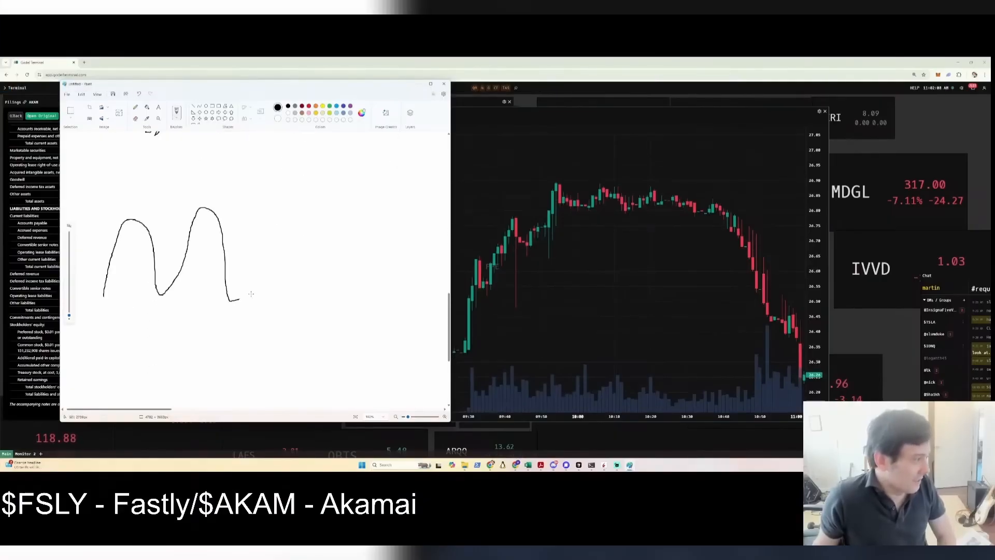
Draw a repeating wave inside a rectangle with a downward arrow and a small box above
left_click_drag(216, 186, 431, 317)
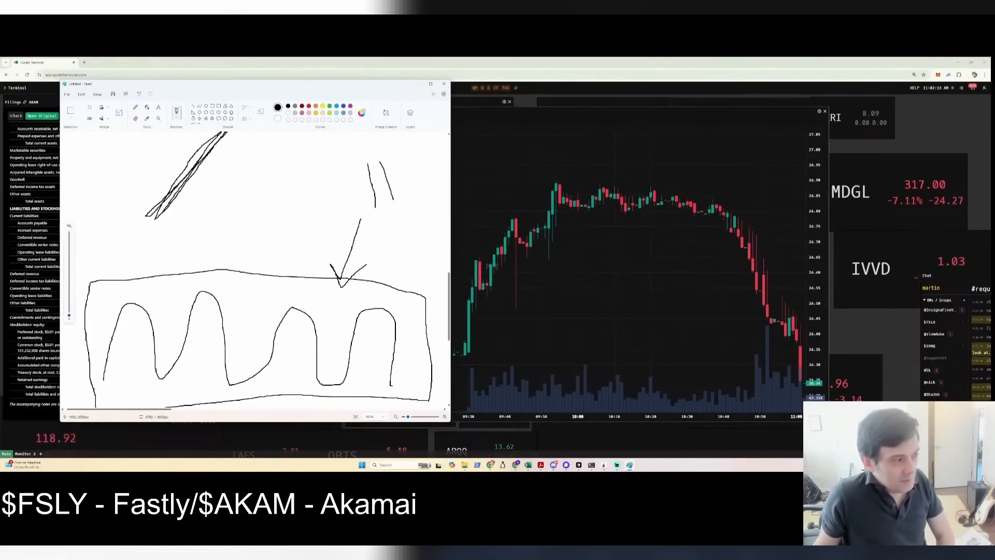
left_click_drag(340, 149, 416, 215)
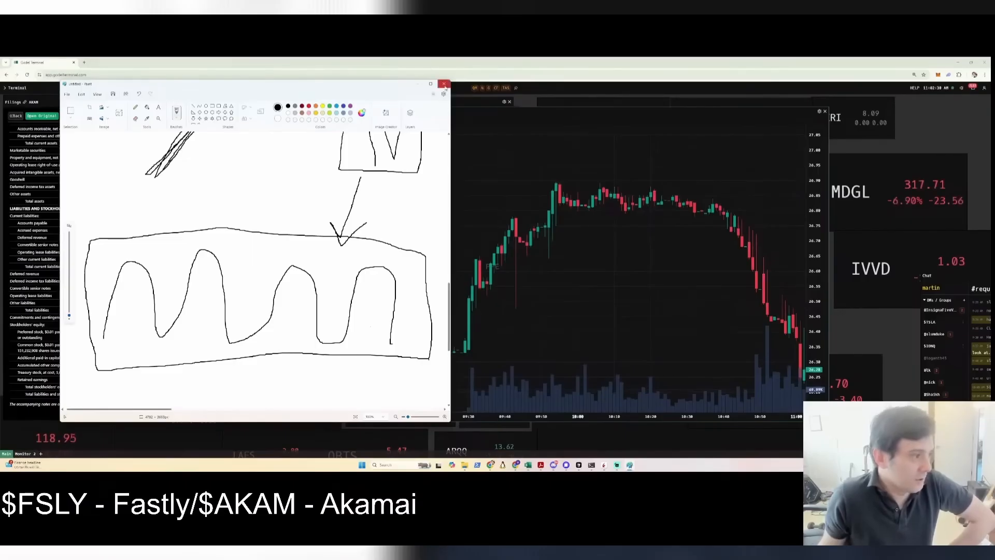
Close the Paint sketch and return to the AKAM workbook
left_click(444, 84)
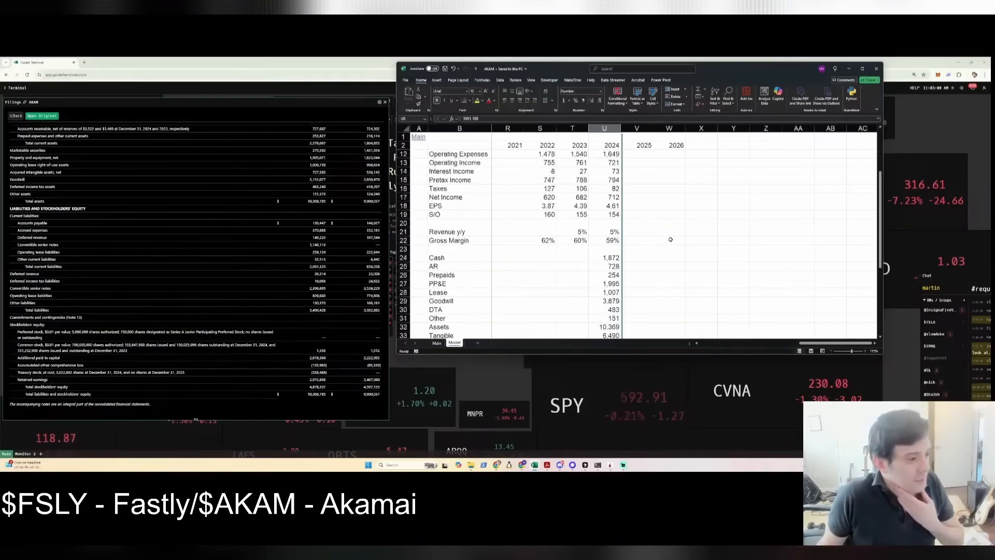
Move down to the liability rows AP, AE, DR, Debt, Lease and OCL below Tangible
scroll("down", 3)
type("33")
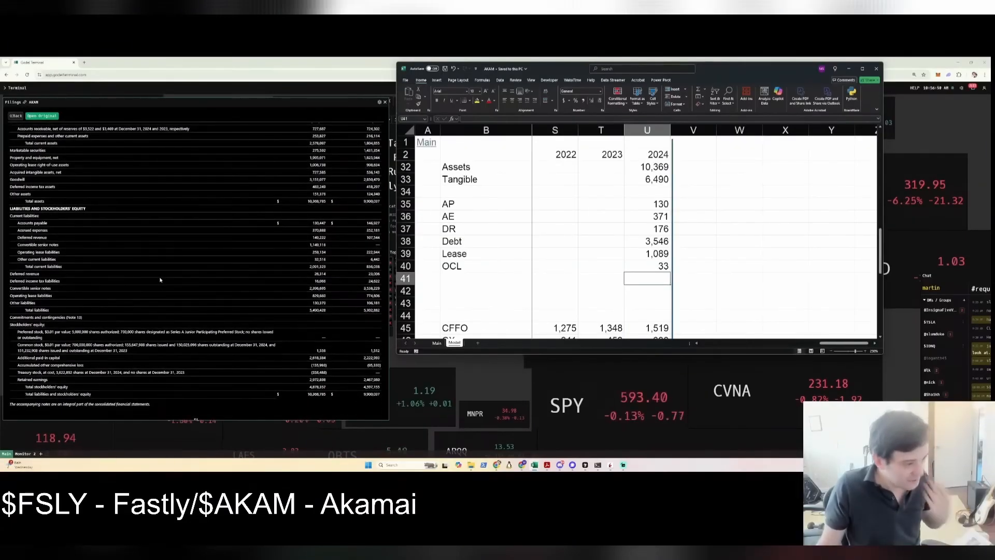
Label row 41 SE with 2024 value 4878.357 and start a SUM formula below it
left_click(486, 278)
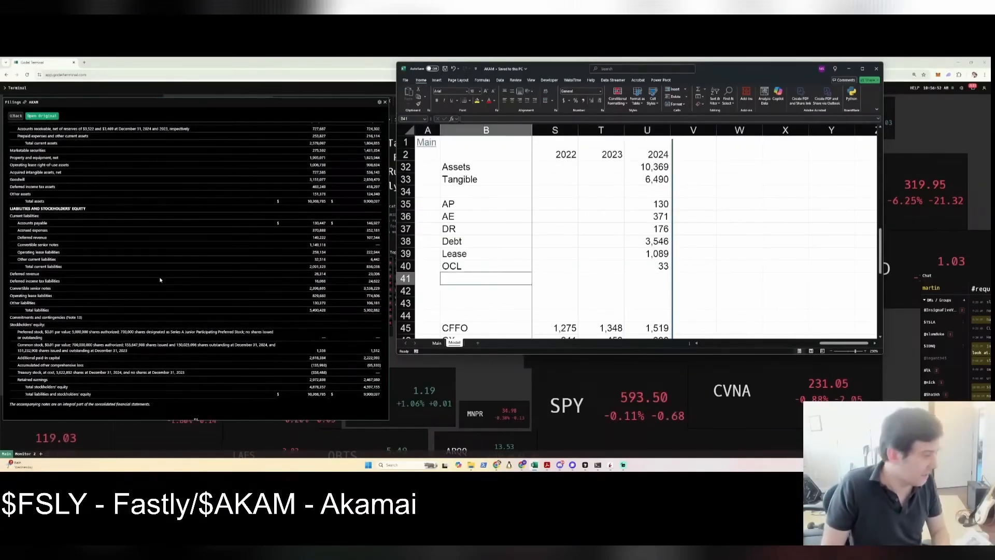
type("SE")
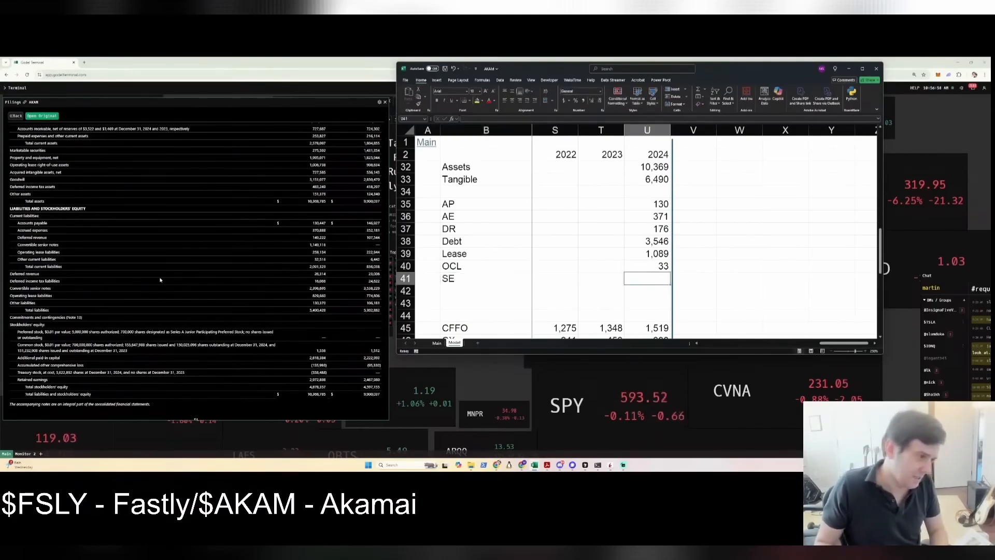
type("48")
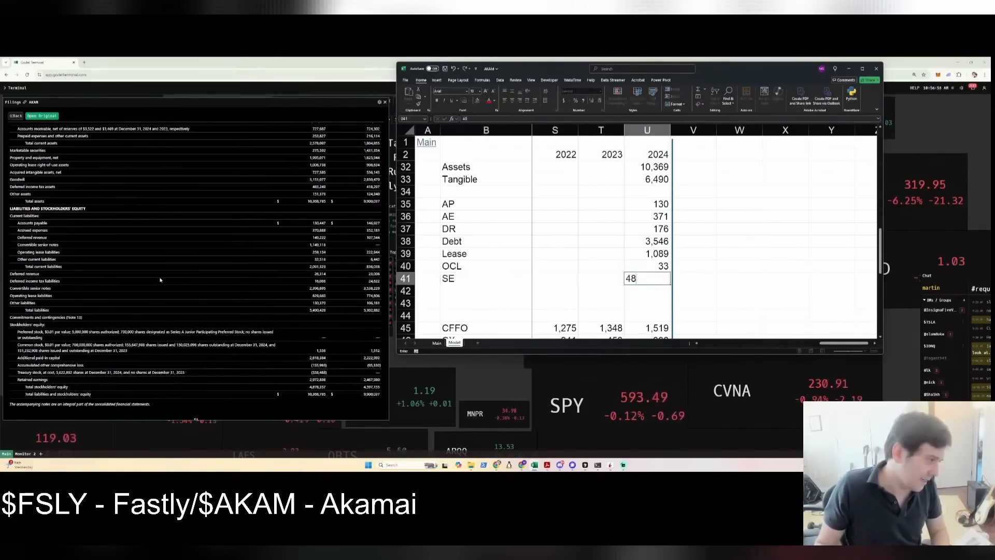
type("=sum")
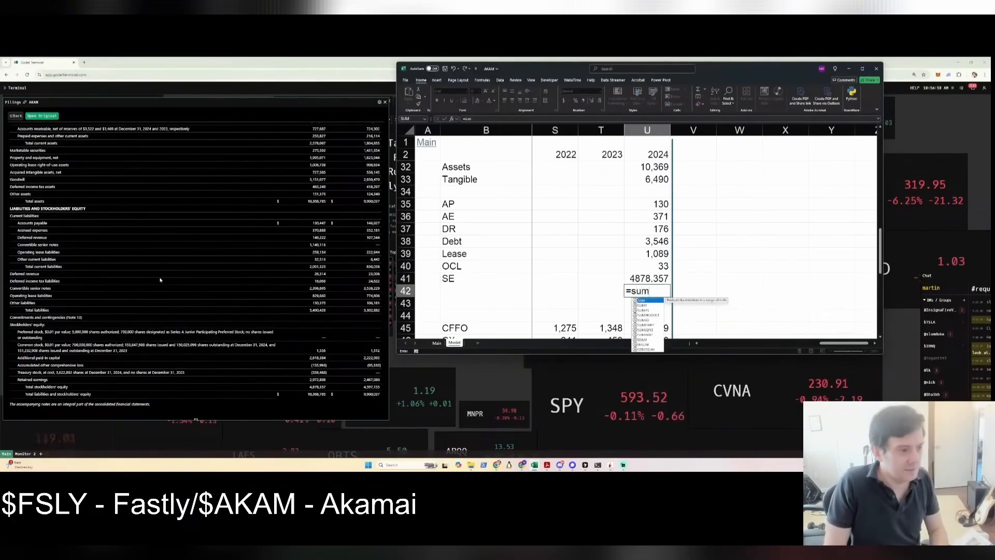